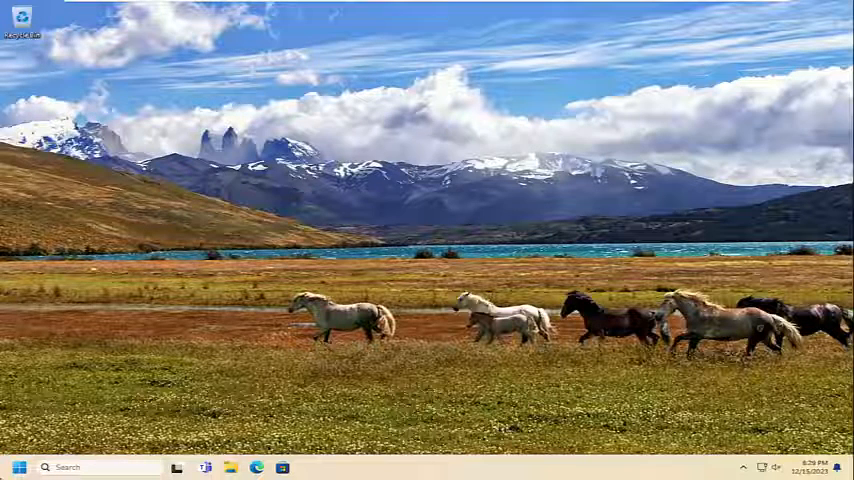
Search the Start menu for 'chrome'
left_click(18, 467)
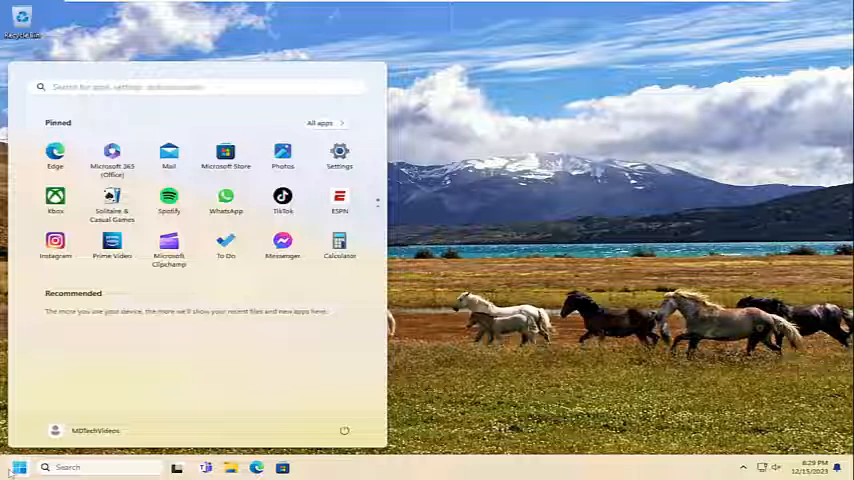
type("chrome")
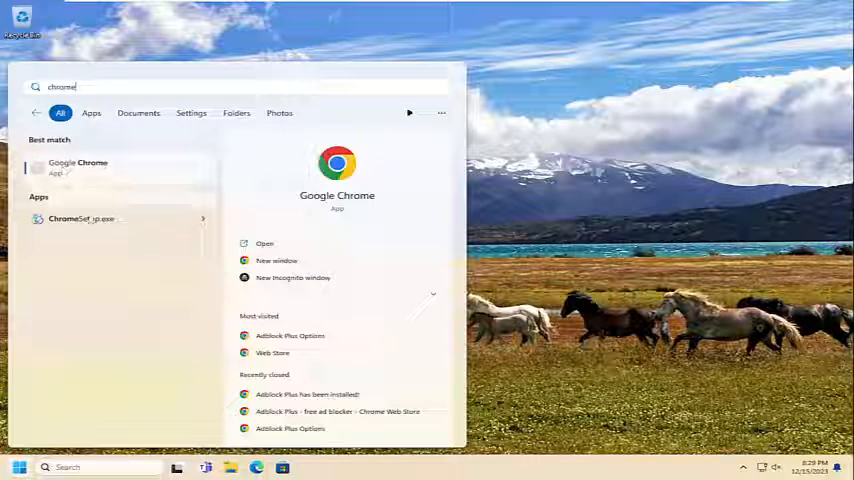
Open the Google Chrome shortcut's Properties from its Start Menu Programs file location
right_click(78, 167)
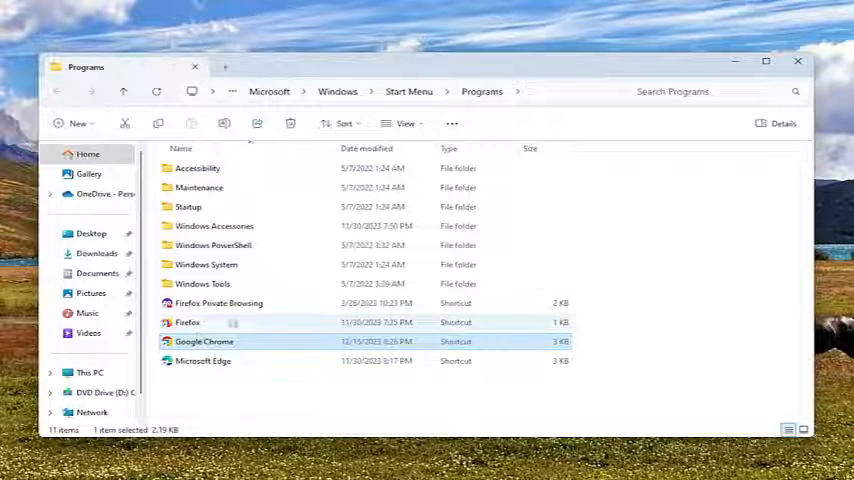
right_click(204, 341)
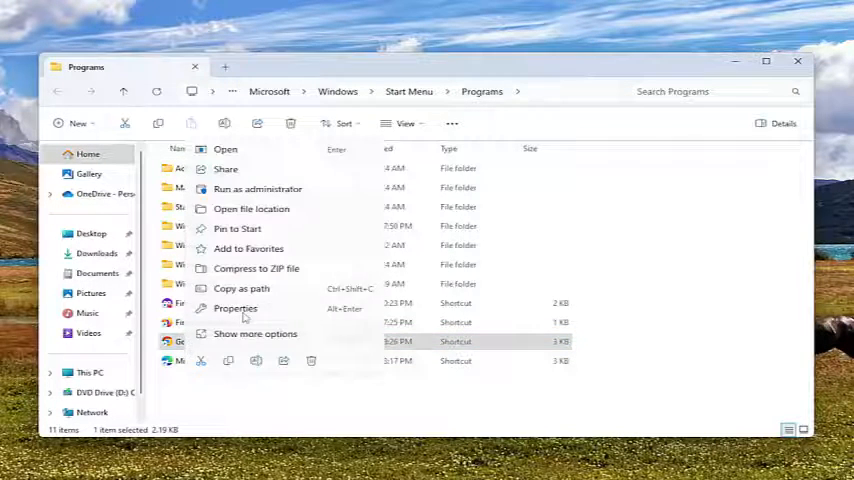
left_click(235, 308)
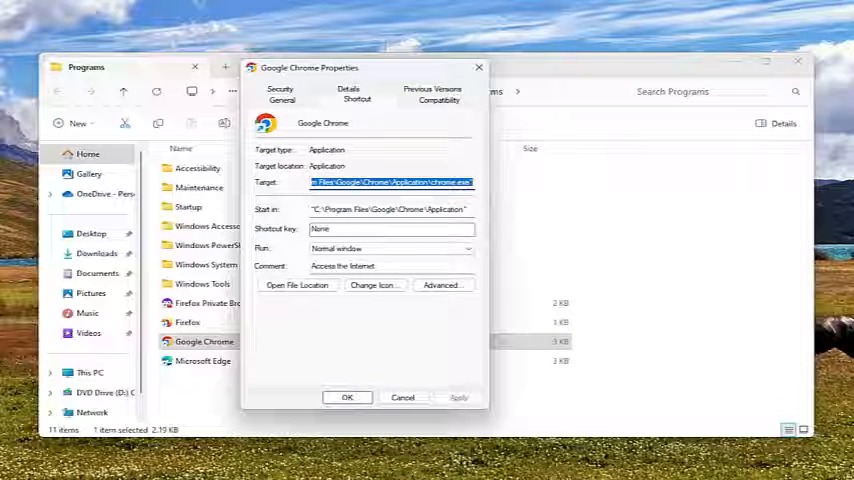
Open Change high DPI settings on the shortcut's Compatibility tab
left_click(438, 94)
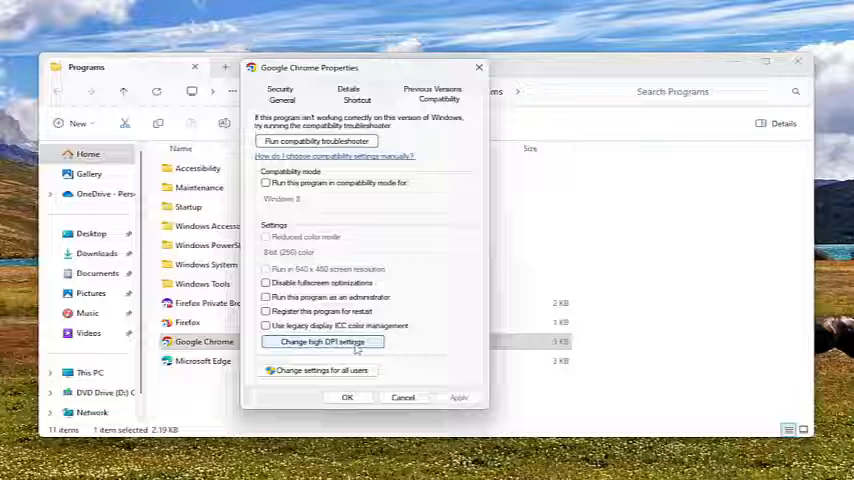
left_click(325, 342)
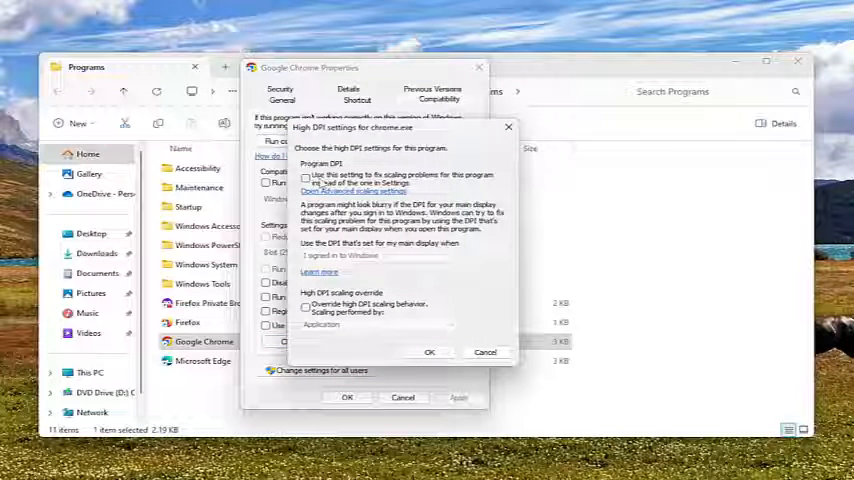
Check 'Use this setting to fix scaling problems' and 'Override high DPI scaling behavior'
left_click(306, 177)
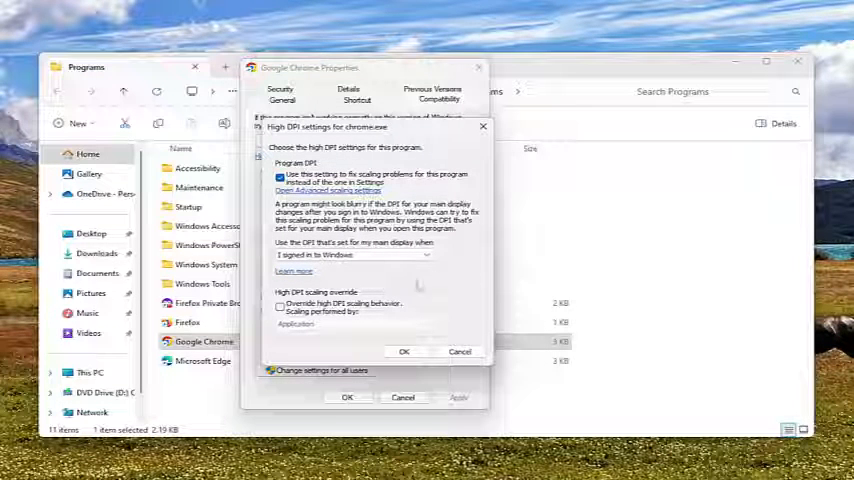
left_click(280, 307)
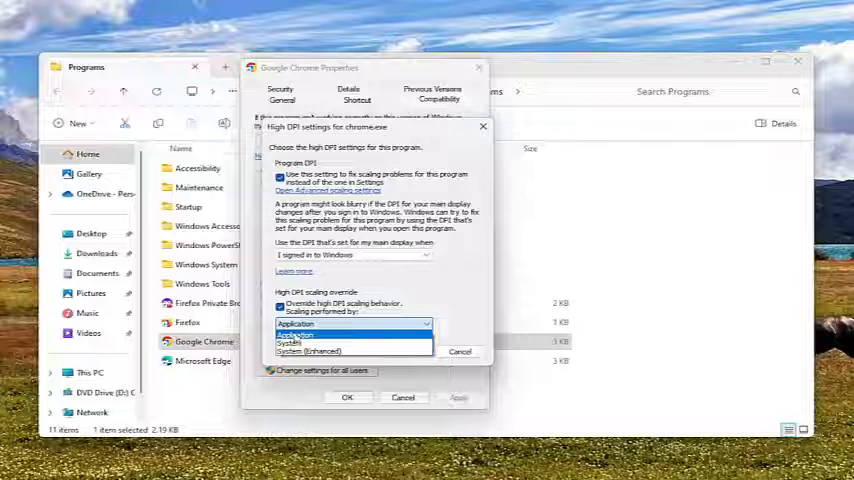
mouse_move(290, 343)
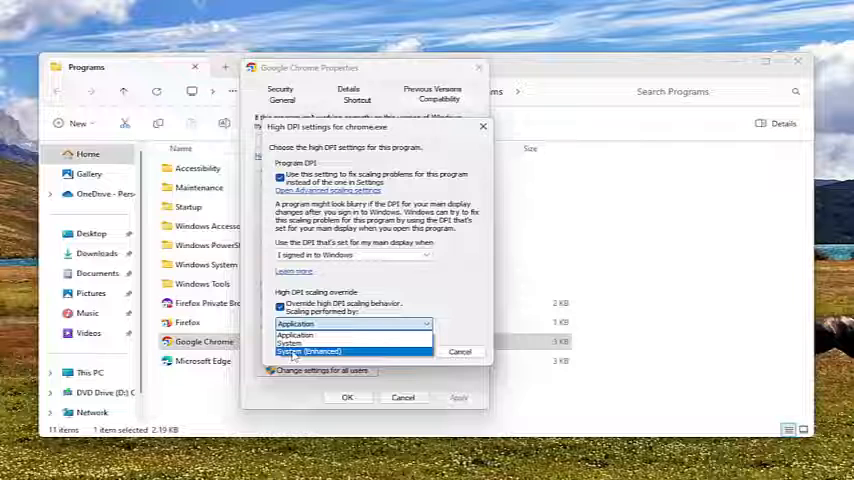
mouse_move(293, 352)
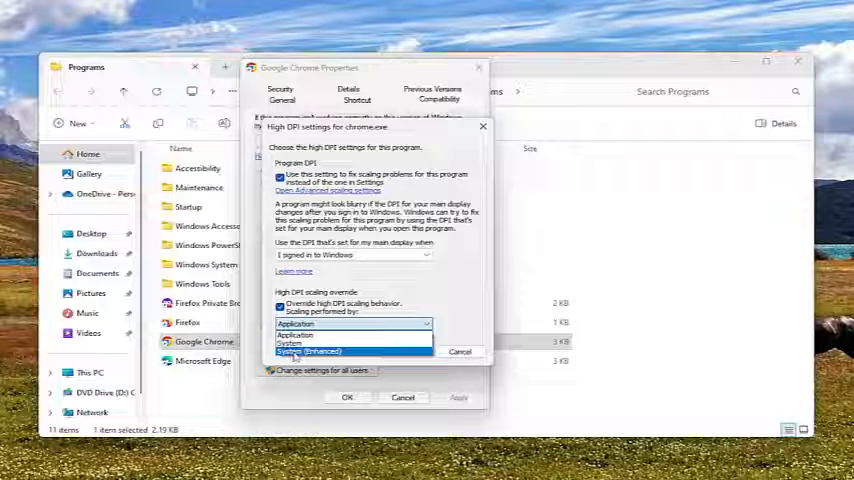
Choose System (Enhanced) under 'Scaling performed by'
left_click(308, 351)
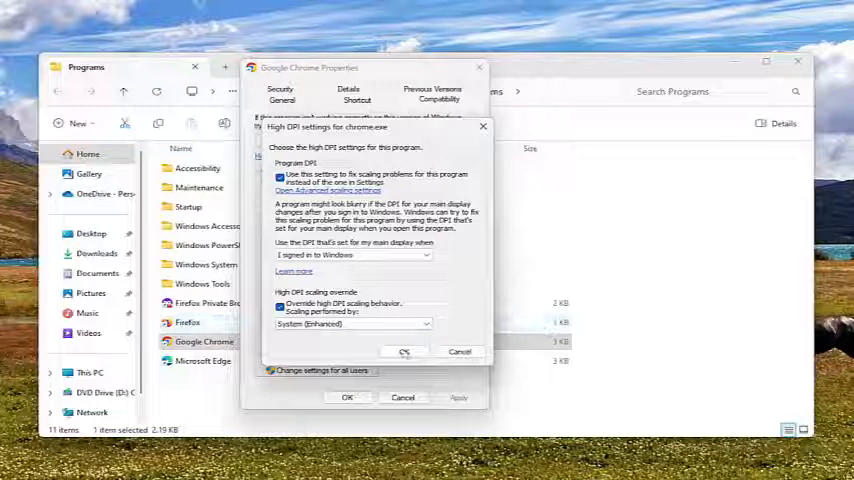
Confirm the High DPI dialog and Properties with OK, then close File Explorer
left_click(404, 351)
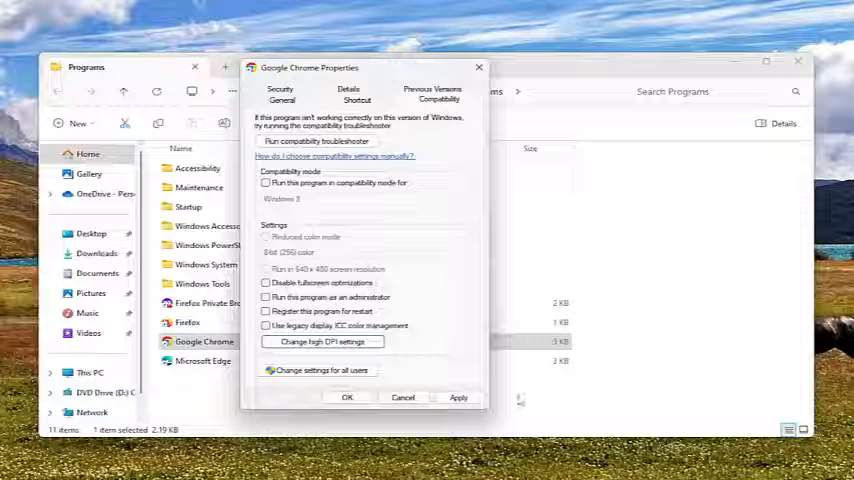
left_click(402, 397)
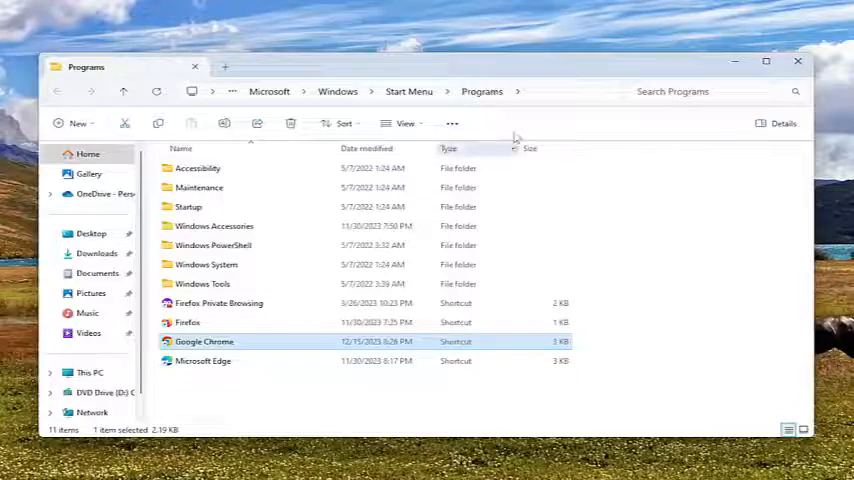
left_click(797, 61)
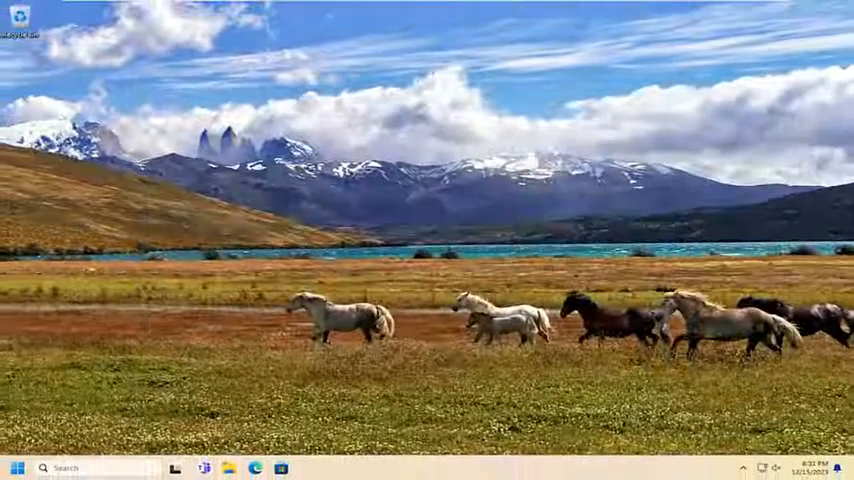